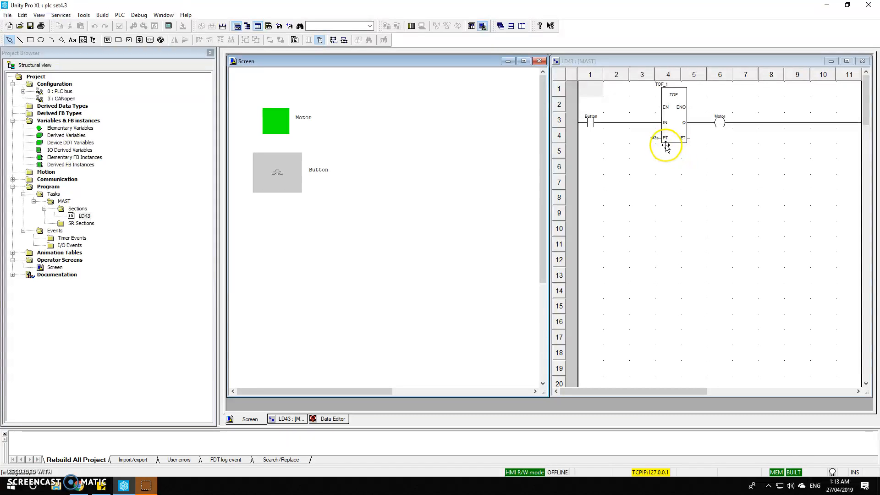
mouse_move(593, 125)
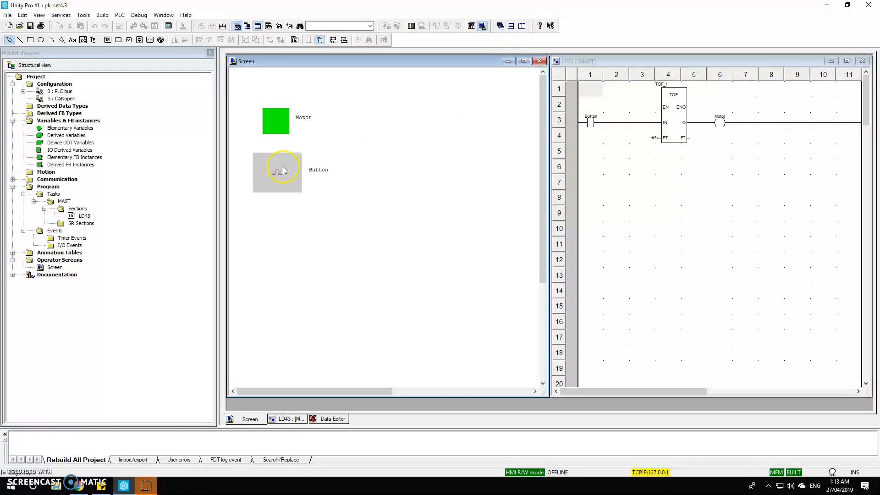
Check the variable linked to the operator-screen push button and leave it unchanged.
double_click(277, 172)
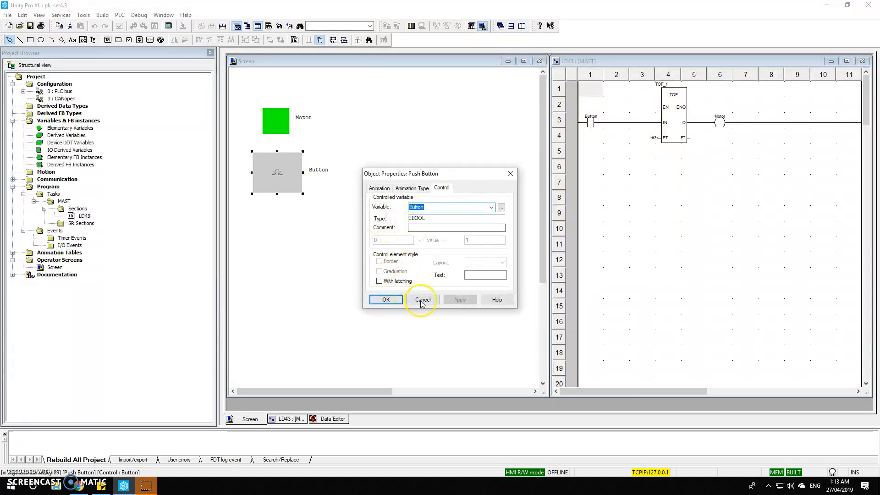
left_click(421, 299)
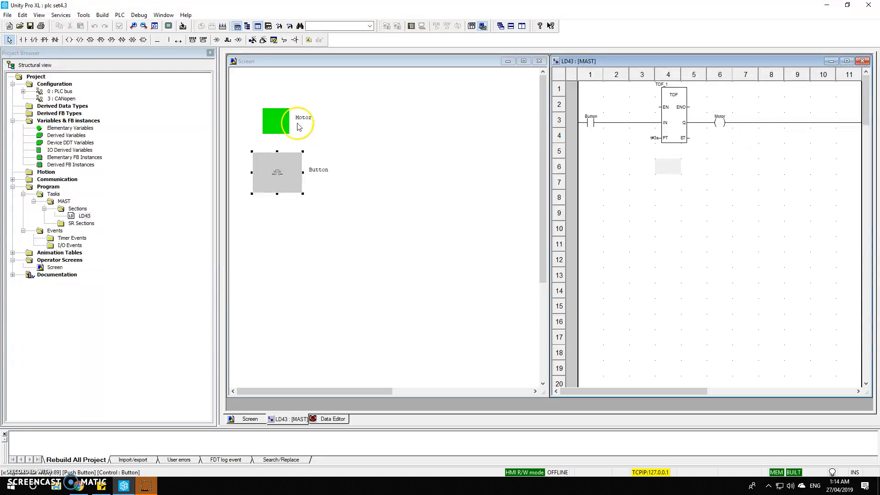
Connect to the PLC and start transferring the project with PLC Run after Transfer kept.
left_click(119, 15)
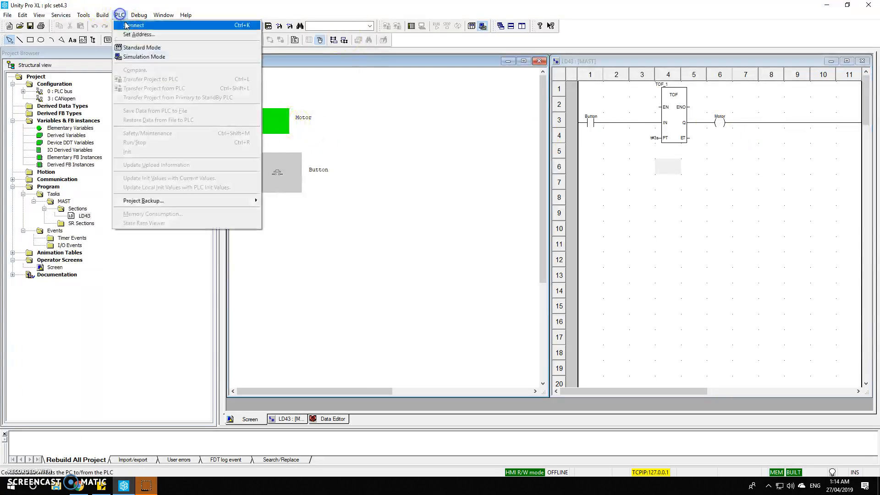
left_click(134, 25)
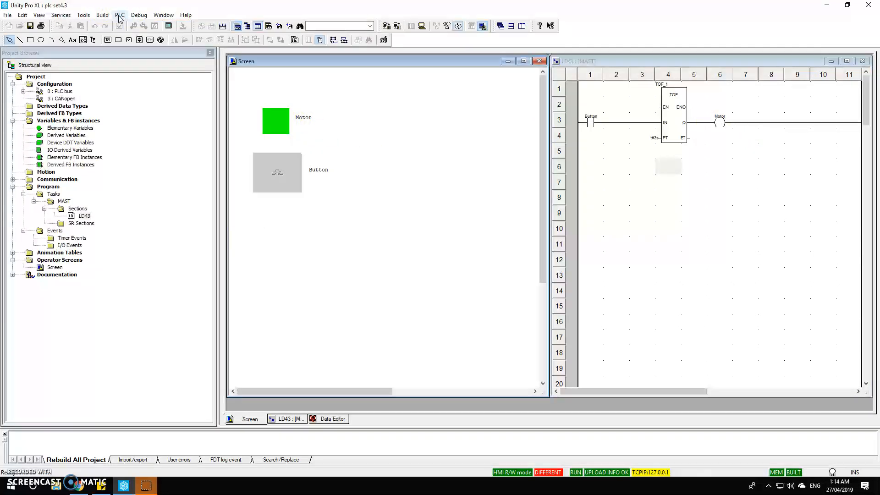
left_click(119, 14)
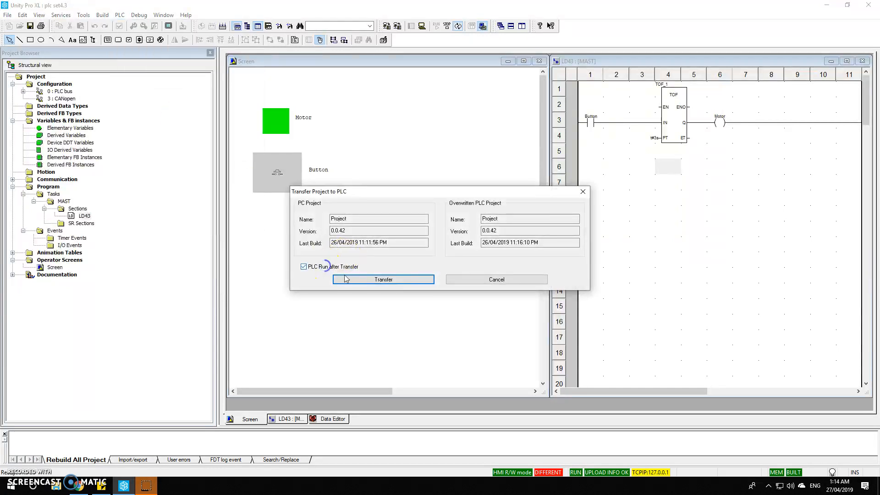
left_click(383, 279)
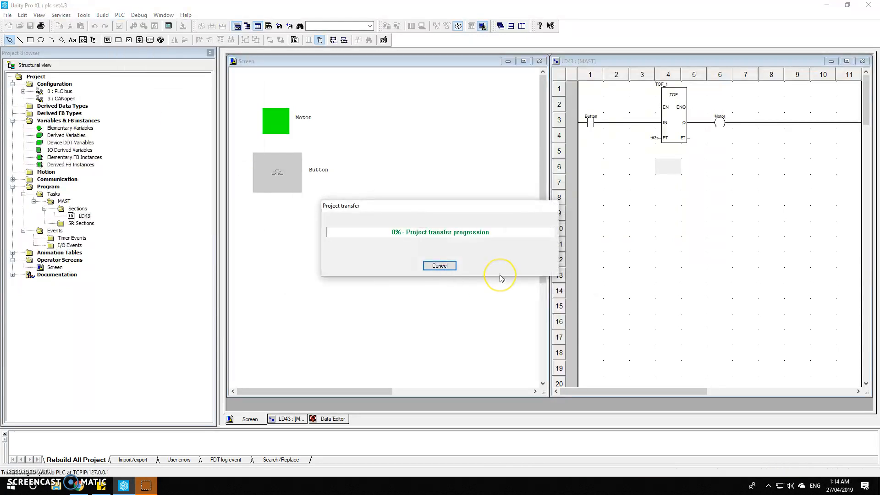